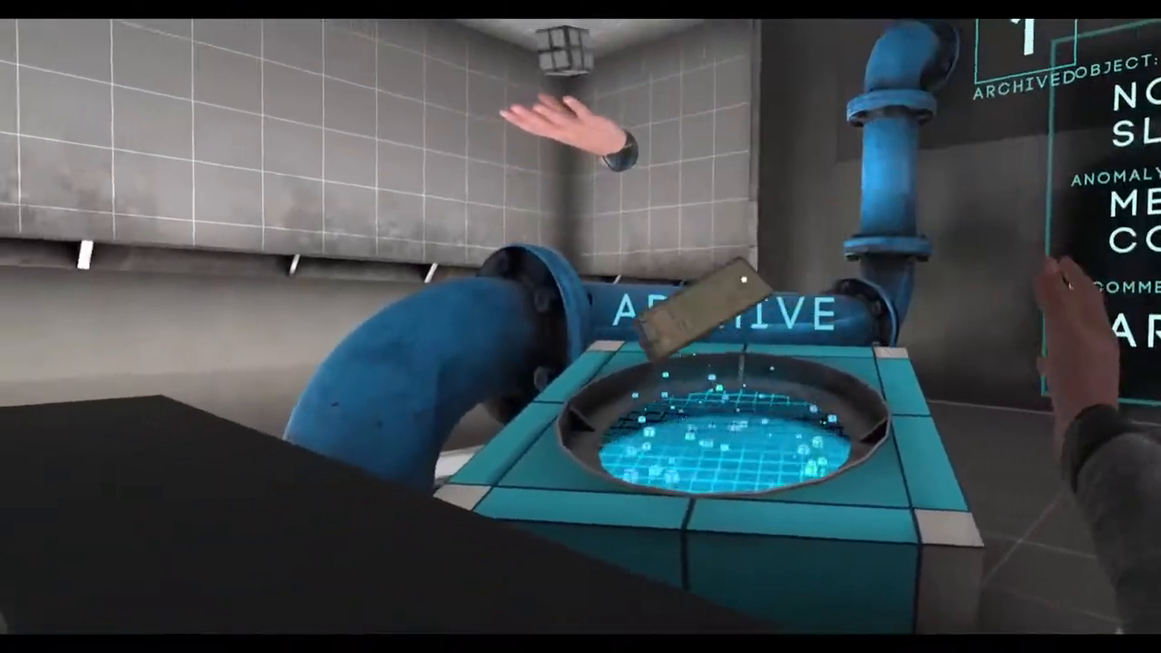
pyautogui.moveTo(580, 327)
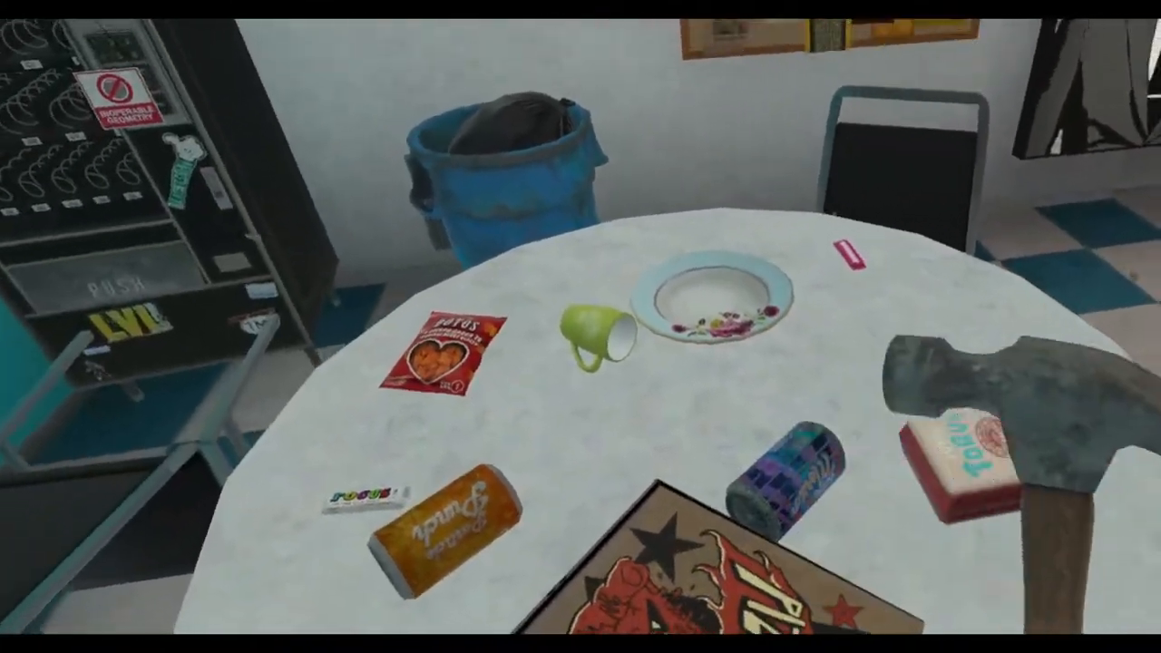
pyautogui.moveTo(580, 326)
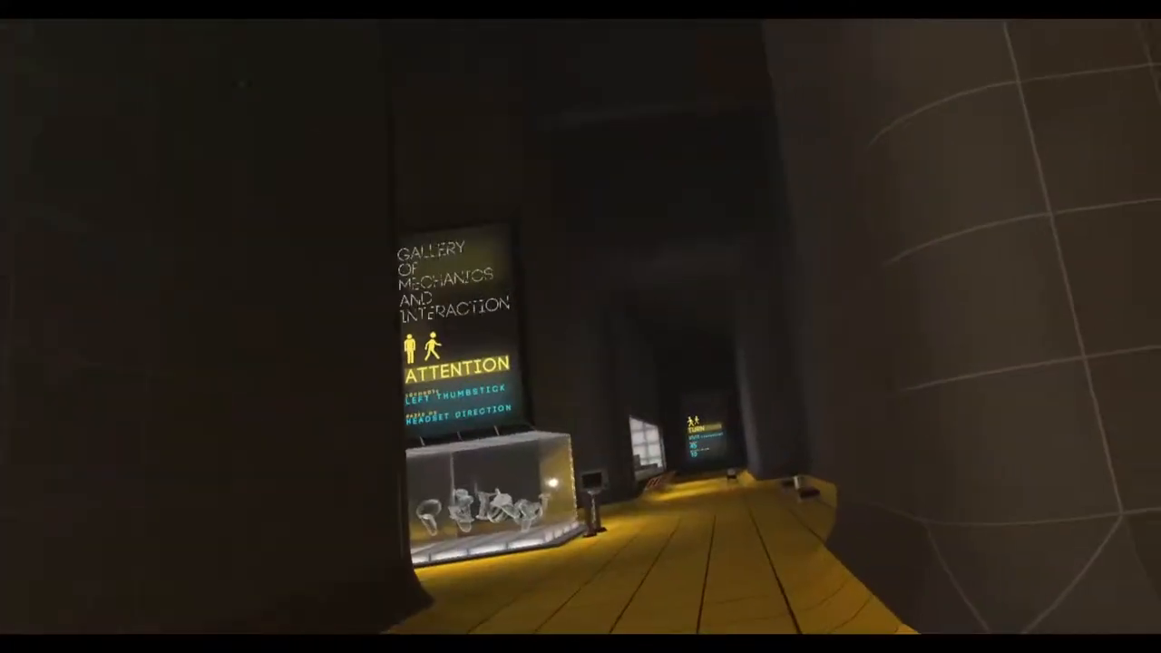
pyautogui.moveTo(580, 327)
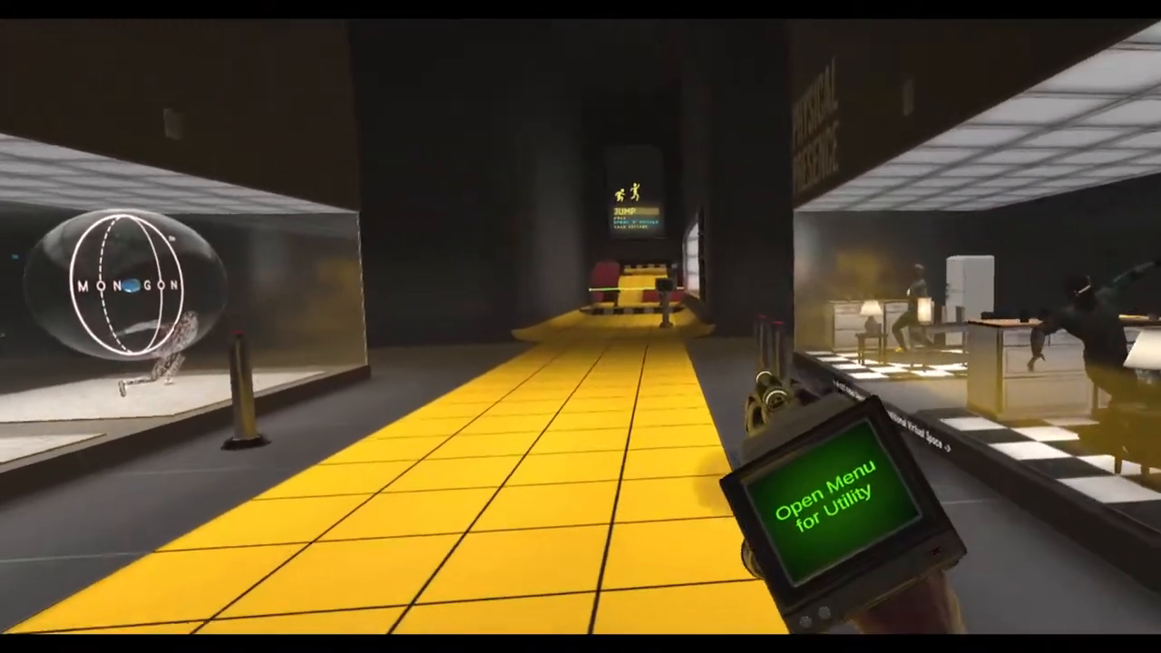
pyautogui.moveTo(580, 327)
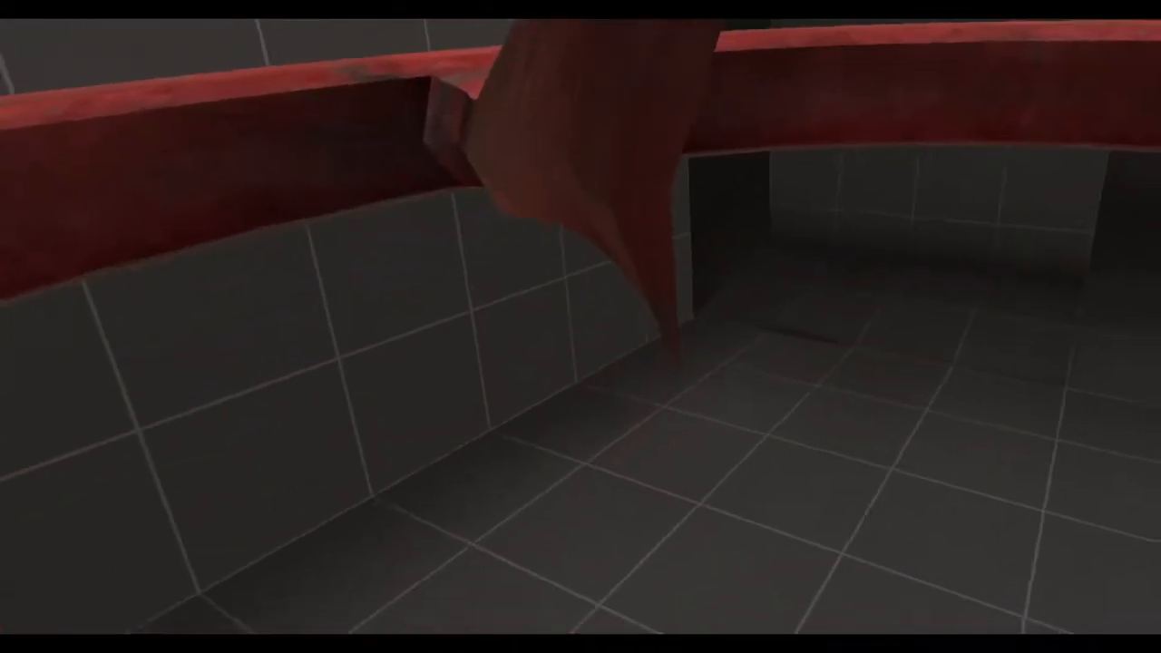
pyautogui.moveTo(580, 327)
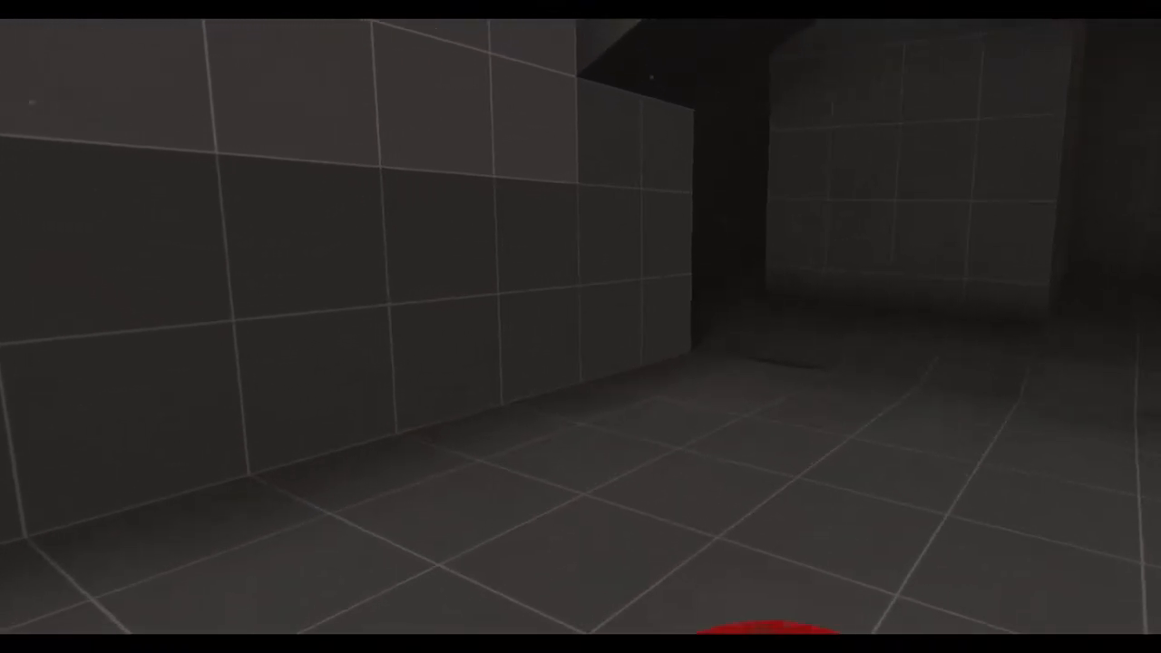
pyautogui.moveTo(581, 327)
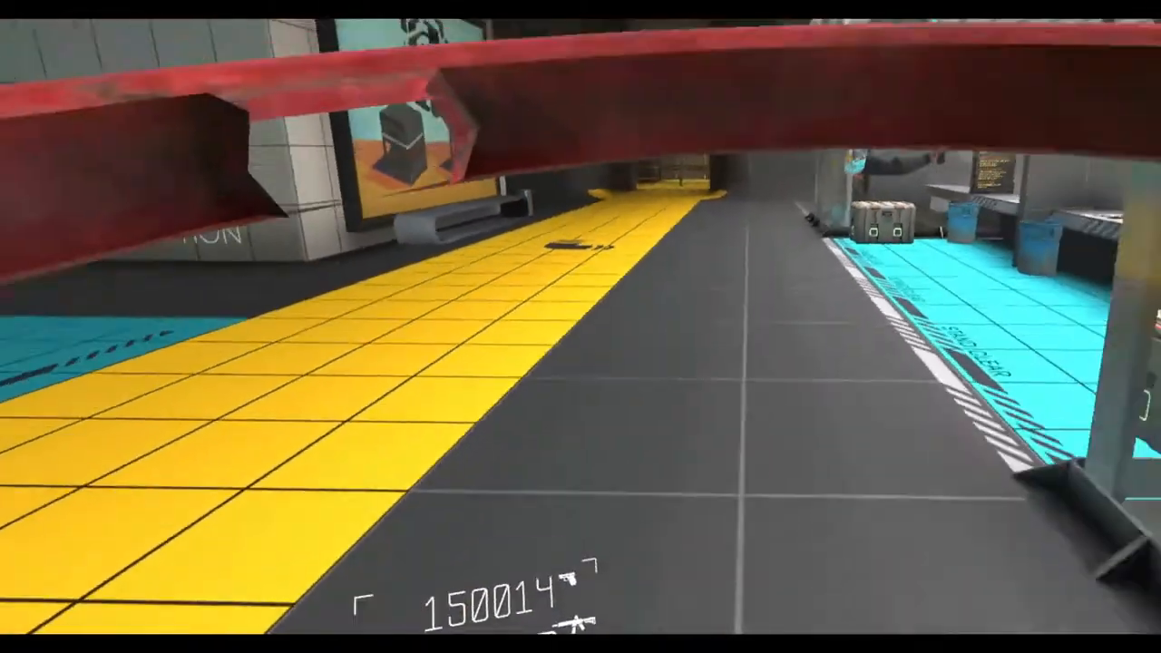
pyautogui.moveTo(580, 326)
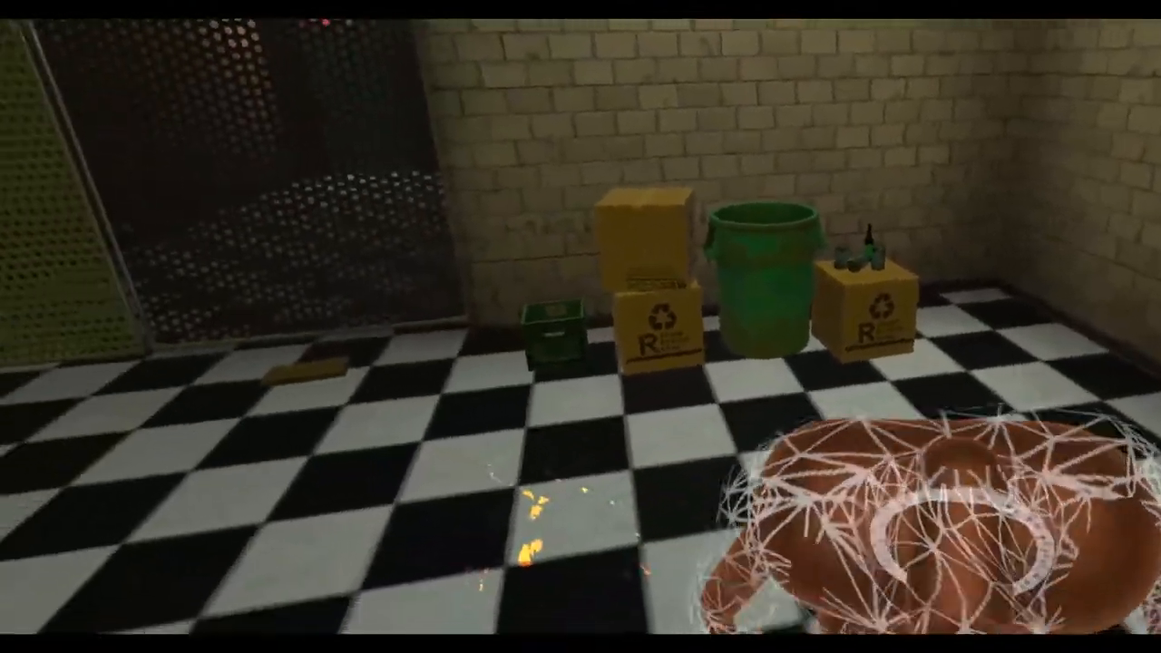
pyautogui.moveTo(581, 326)
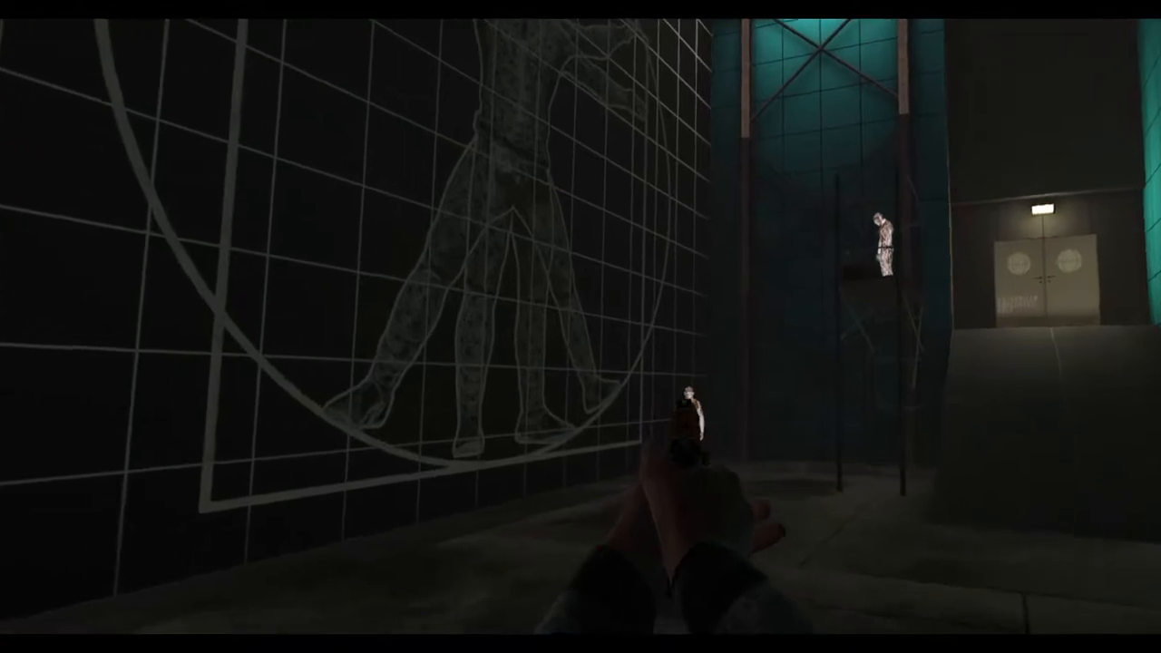
pyautogui.moveTo(581, 327)
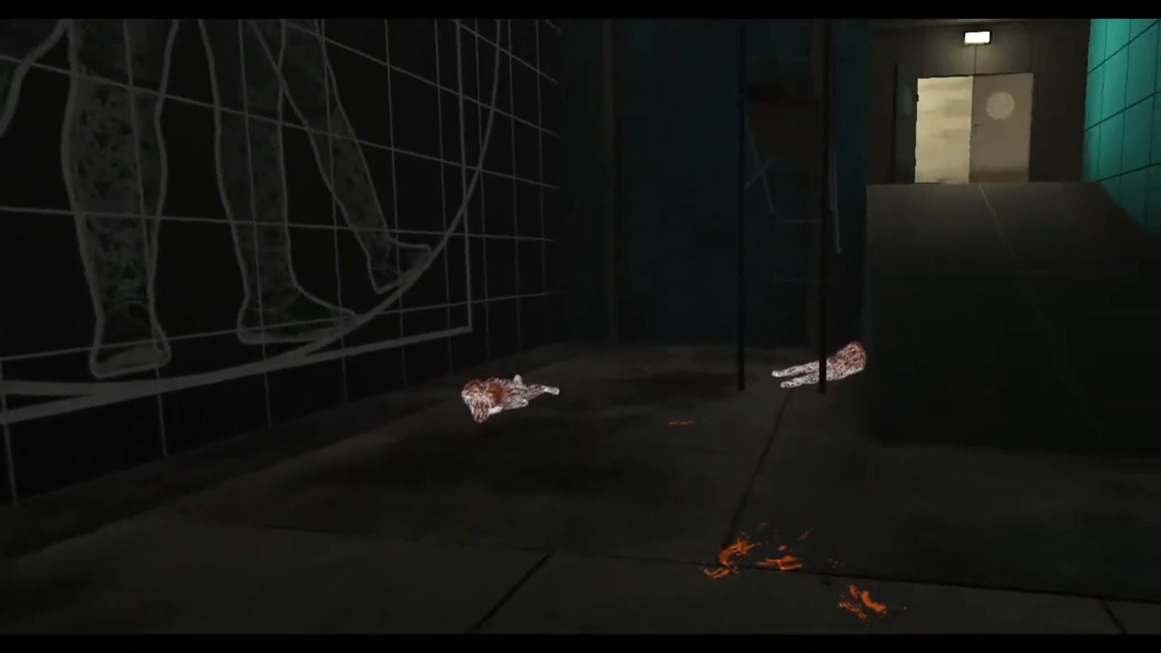
pyautogui.moveTo(581, 326)
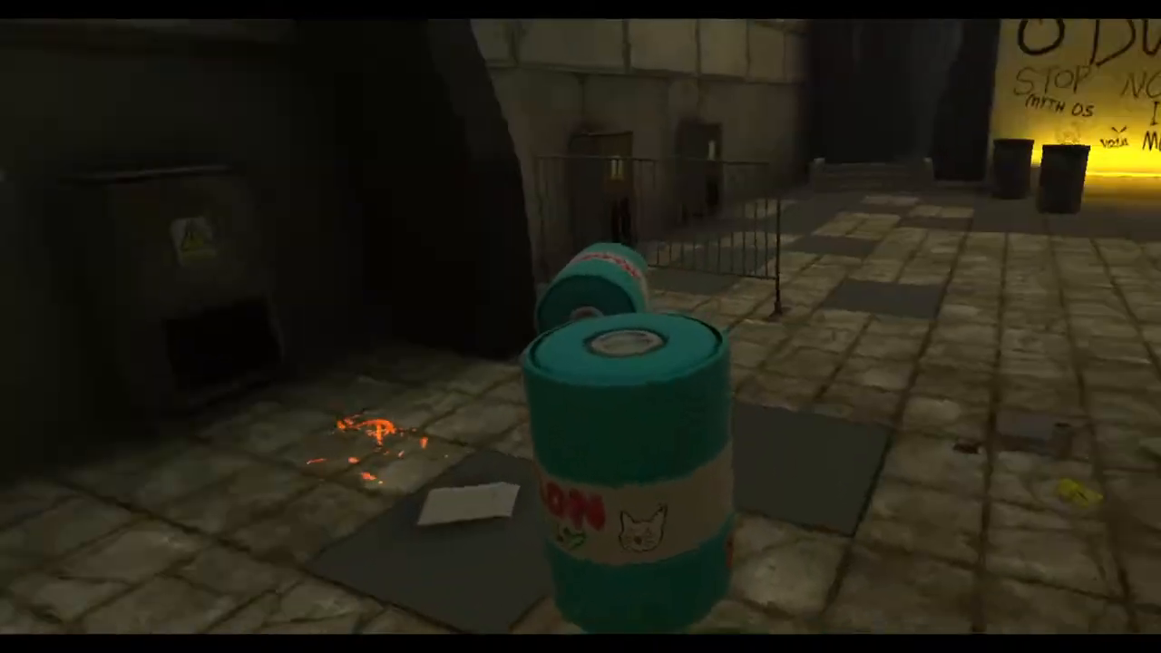
pyautogui.moveTo(581, 327)
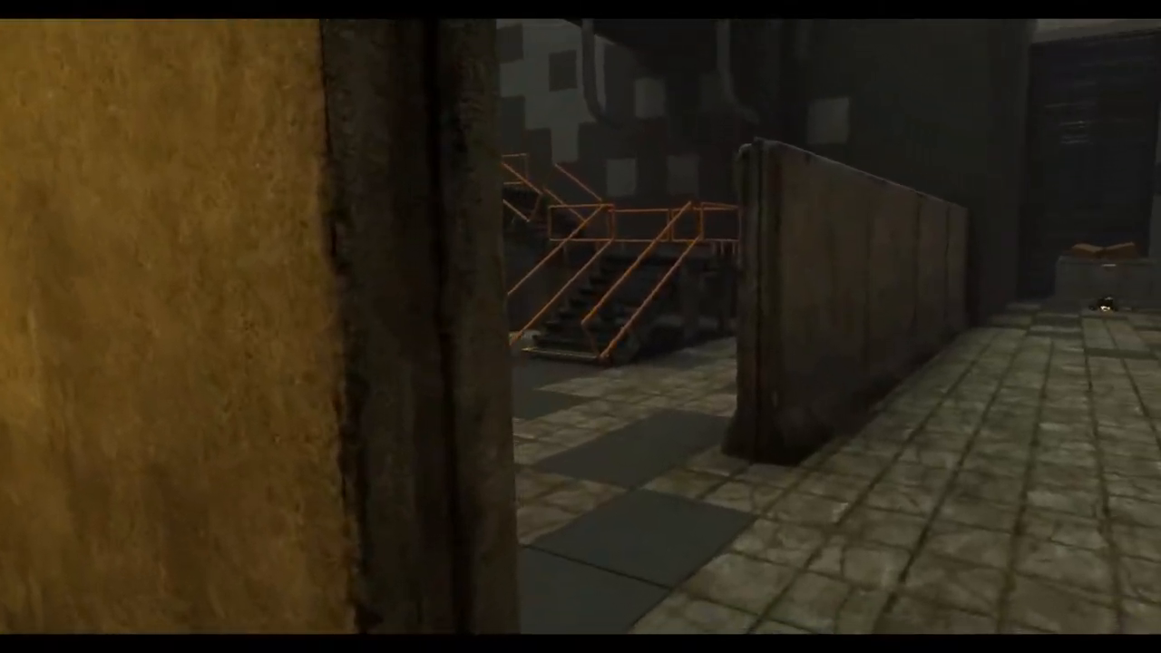
pyautogui.moveTo(581, 326)
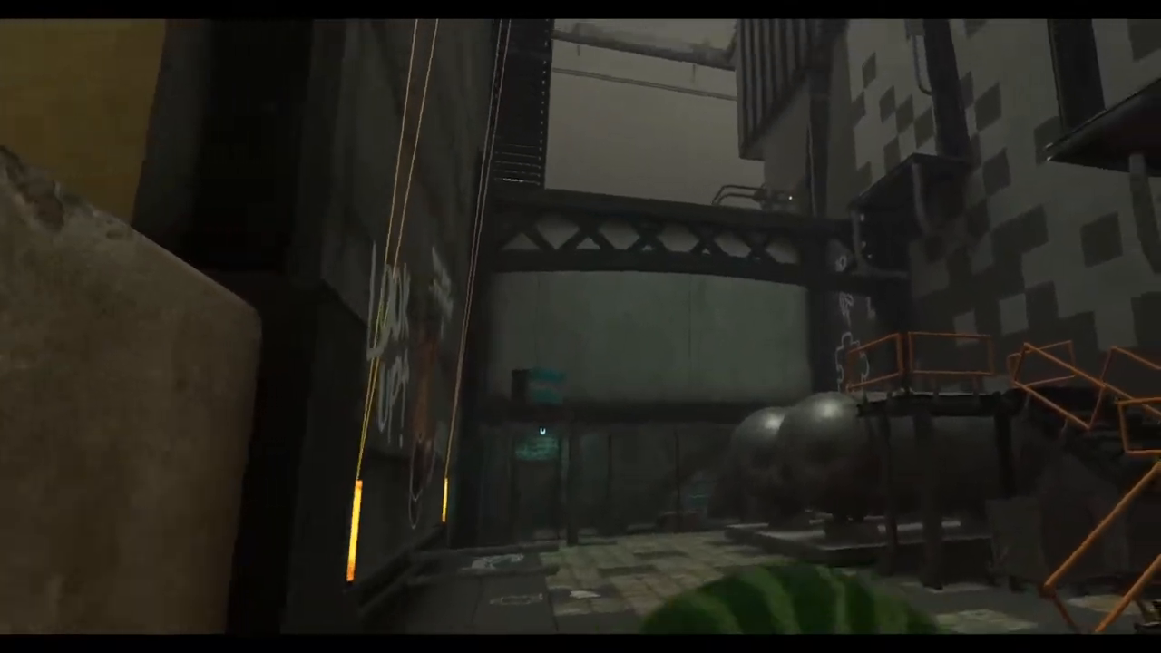
pyautogui.moveTo(581, 326)
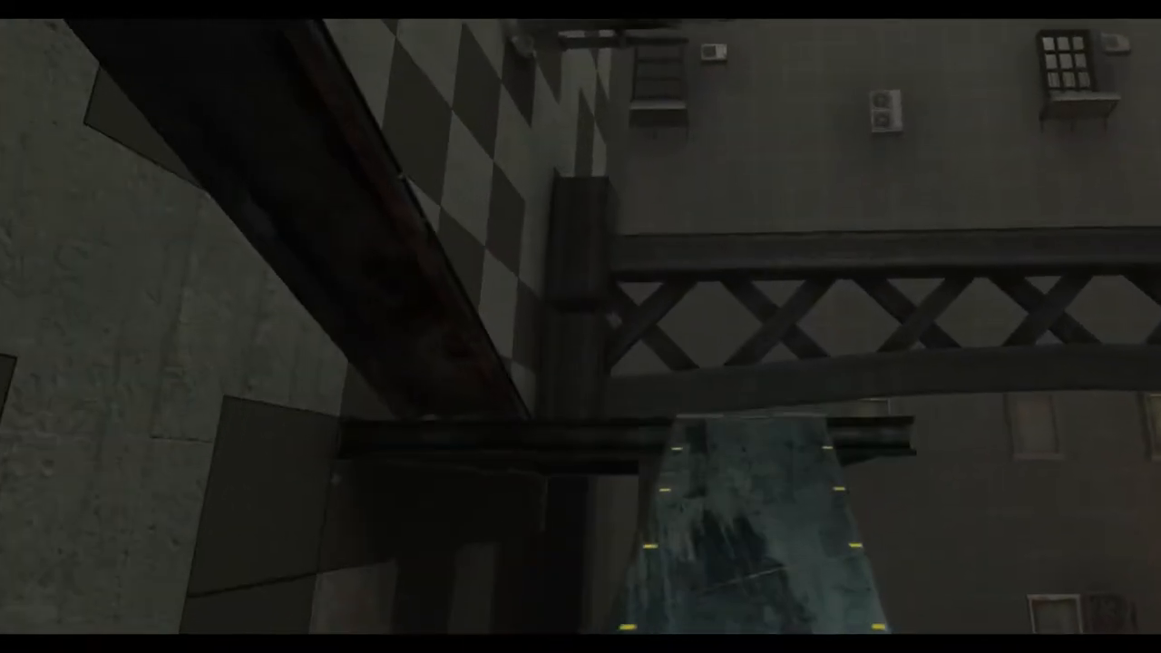
pyautogui.moveTo(581, 327)
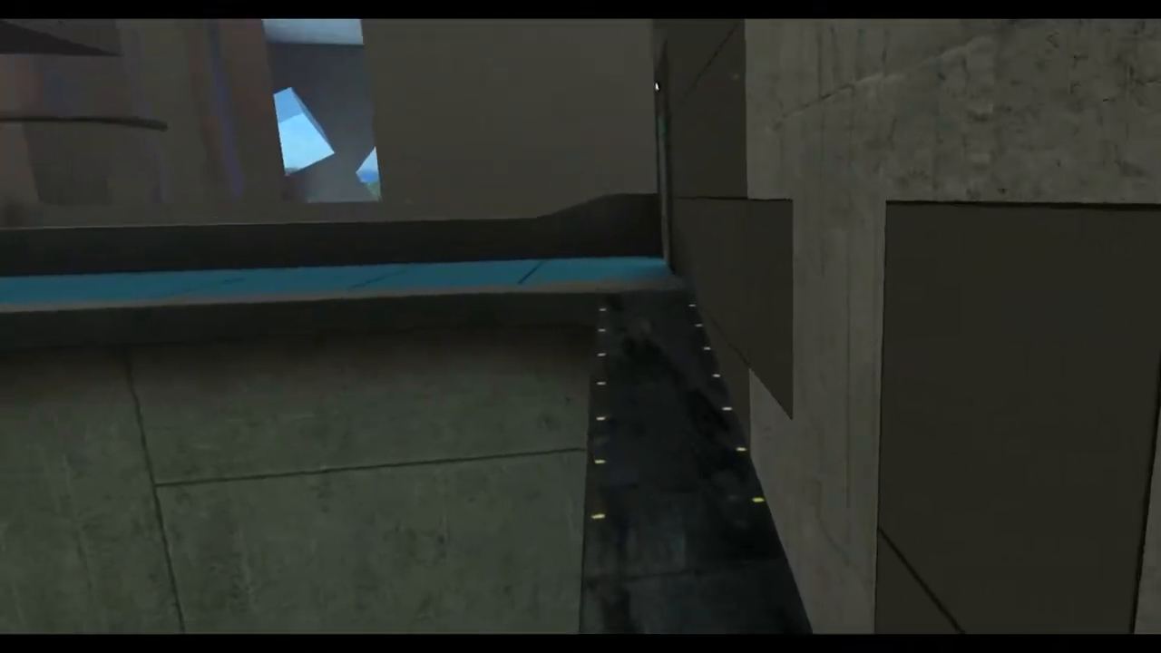
pyautogui.moveTo(580, 326)
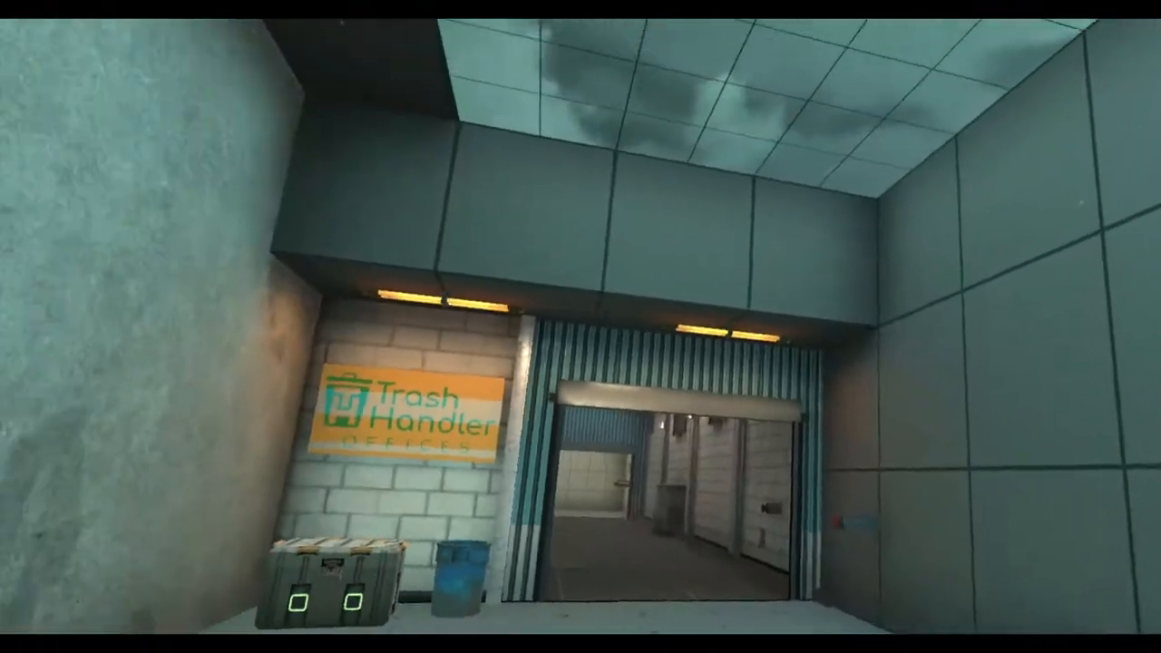
pyautogui.moveTo(580, 327)
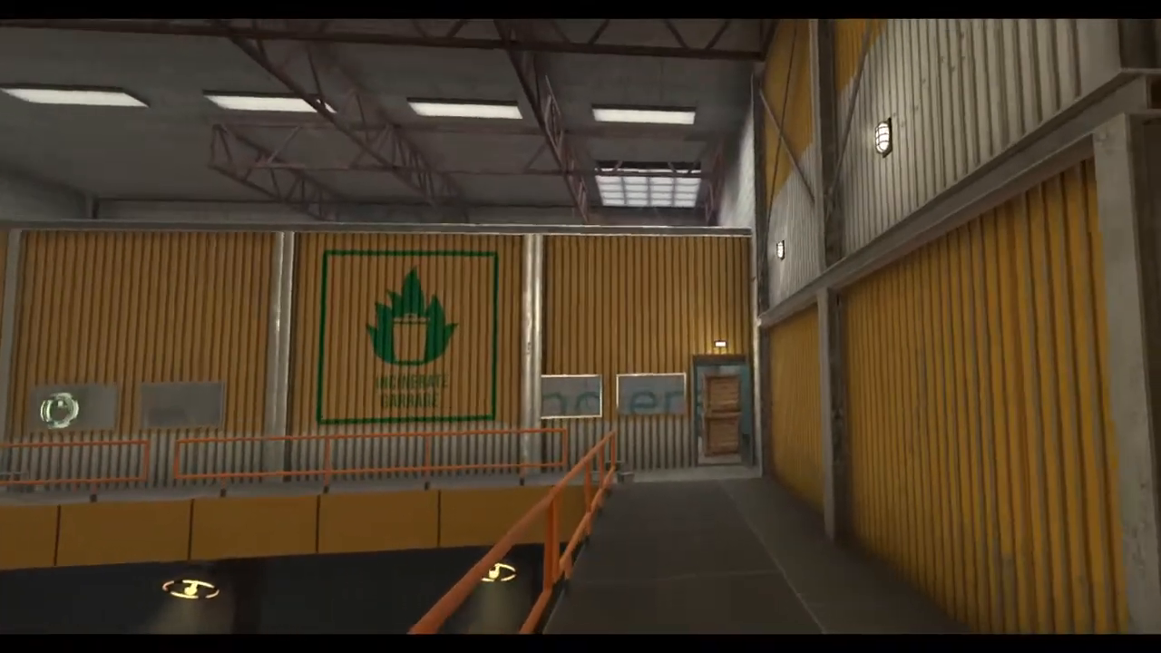
pyautogui.moveTo(580, 327)
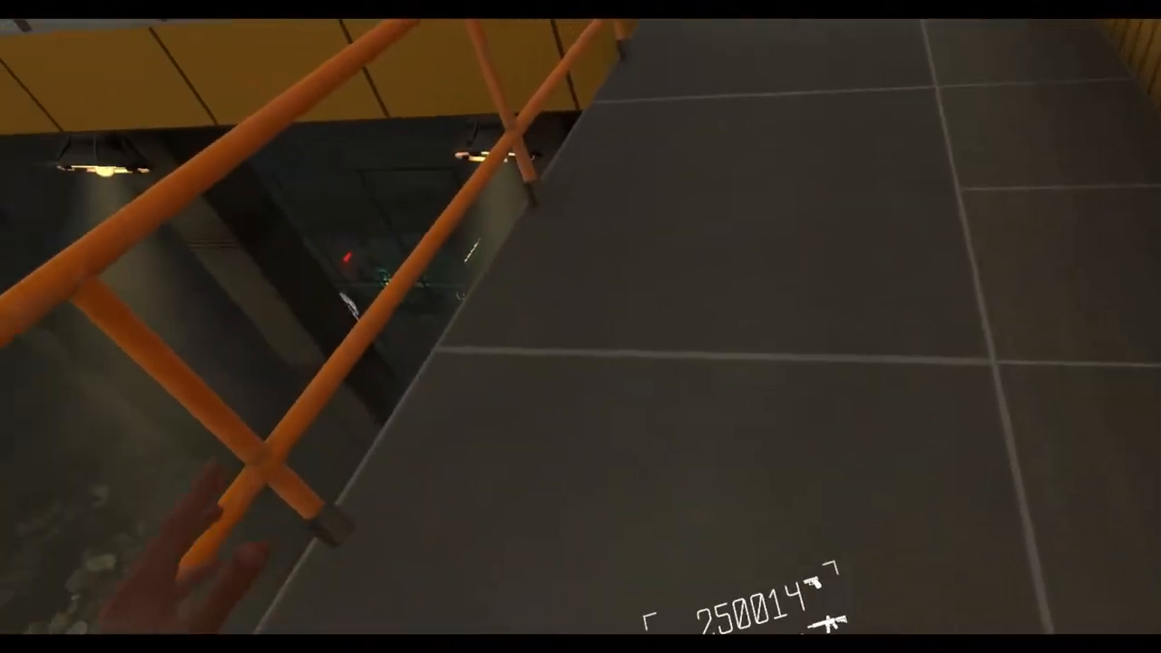
pyautogui.moveTo(580, 327)
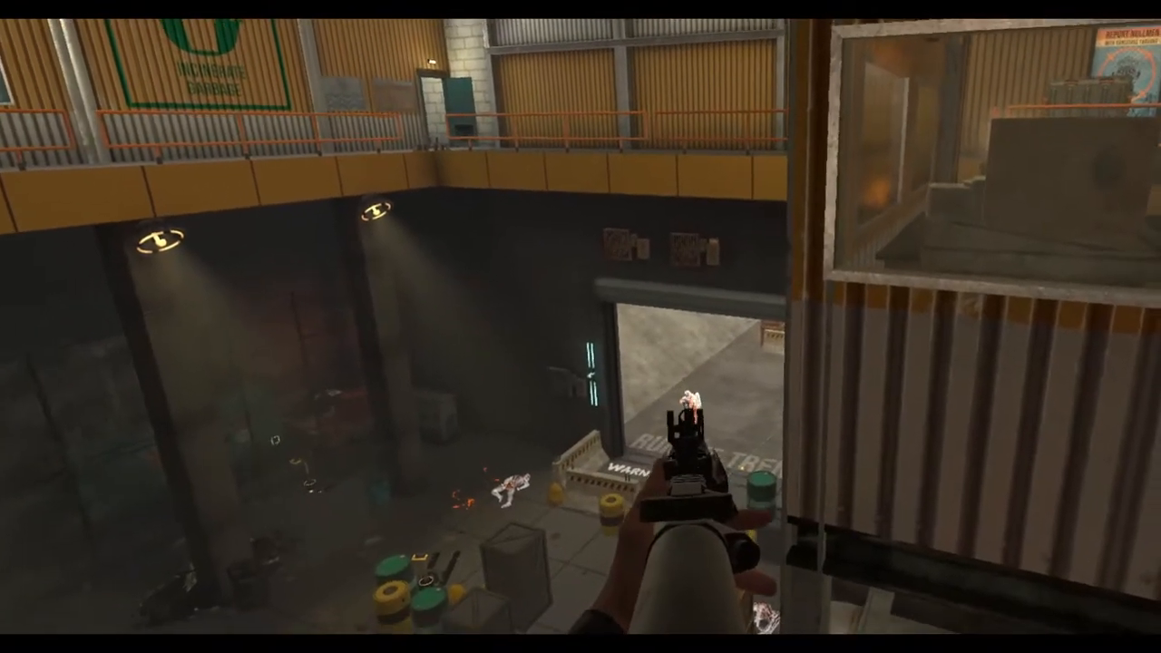
pyautogui.moveTo(581, 327)
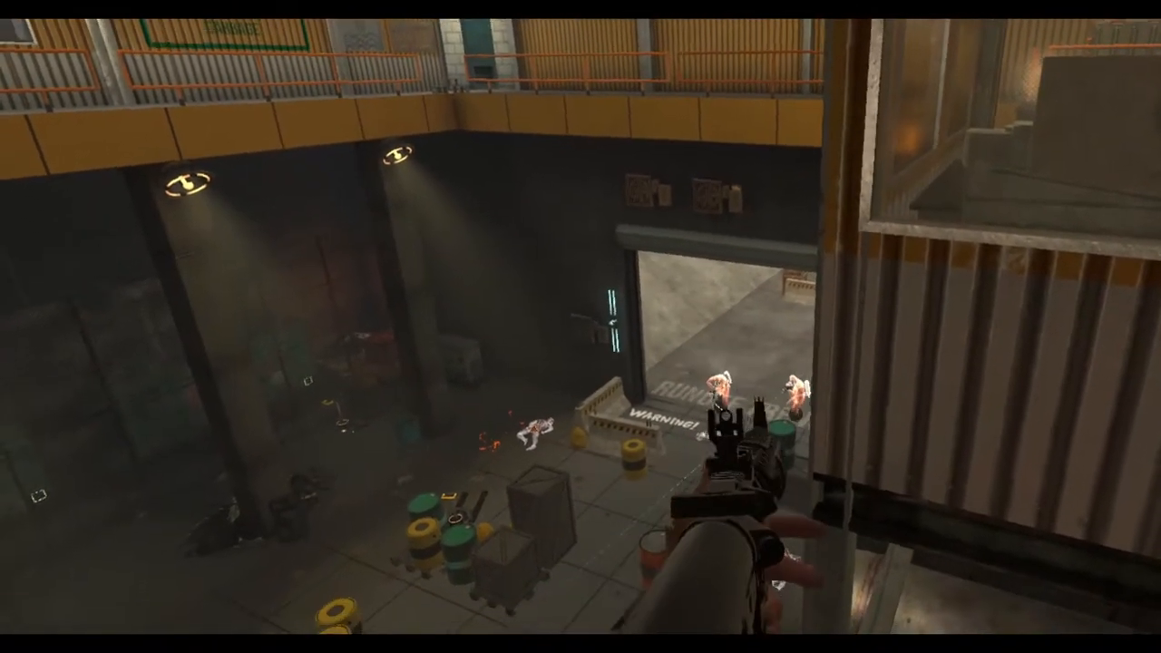
pyautogui.moveTo(581, 326)
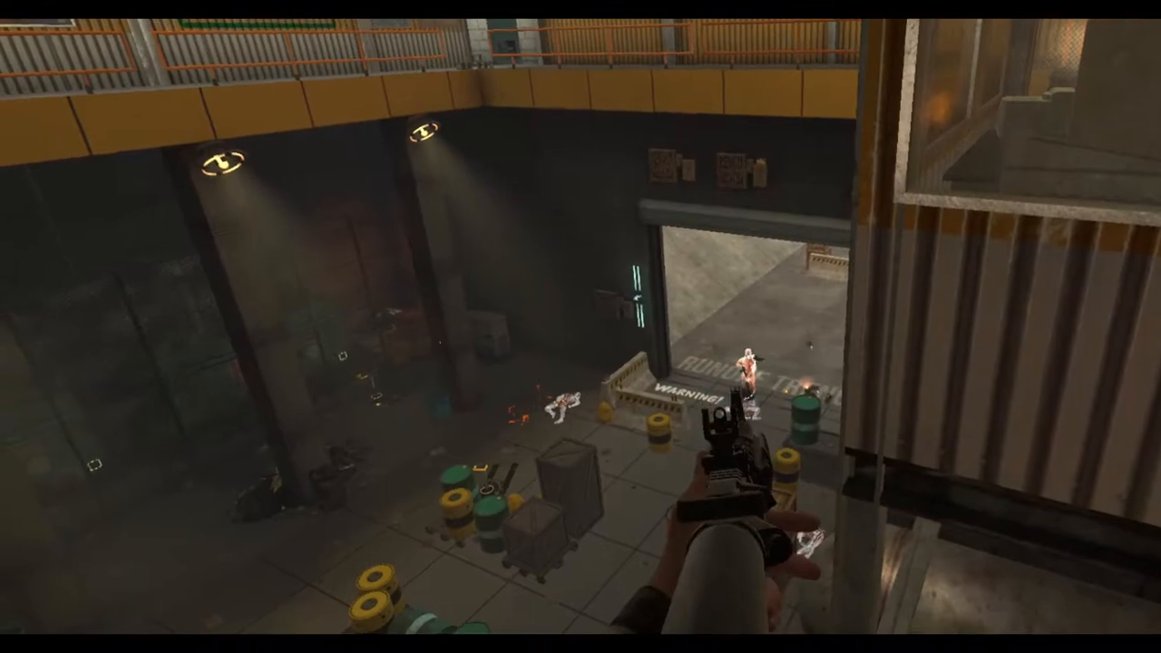
pyautogui.moveTo(580, 326)
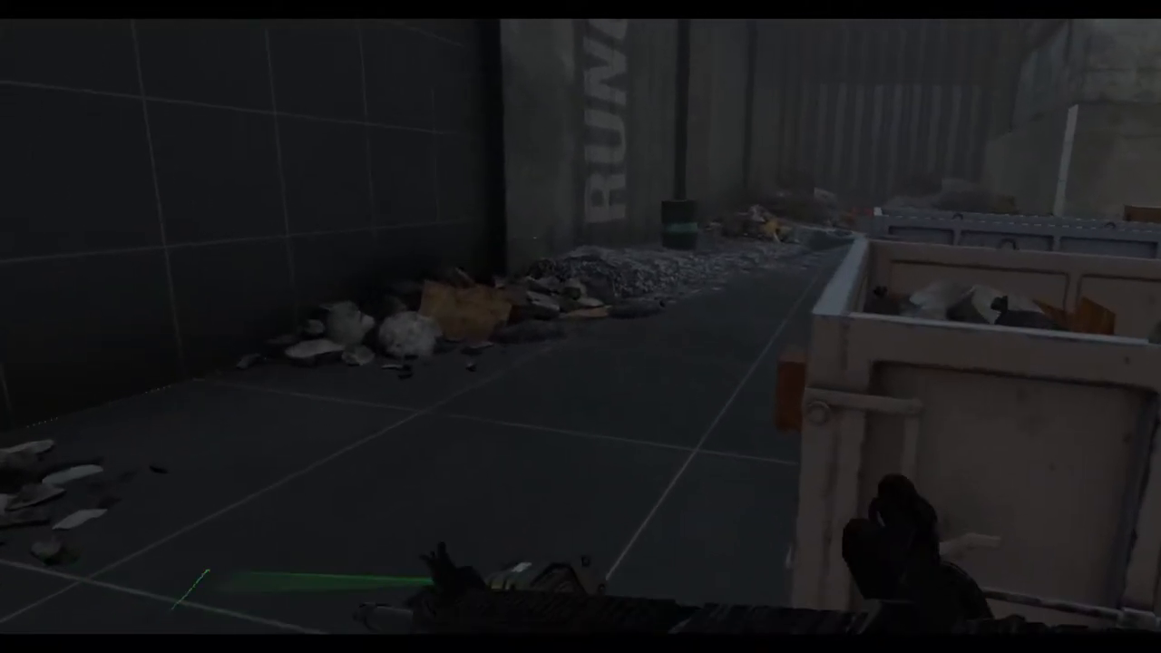
pyautogui.moveTo(581, 327)
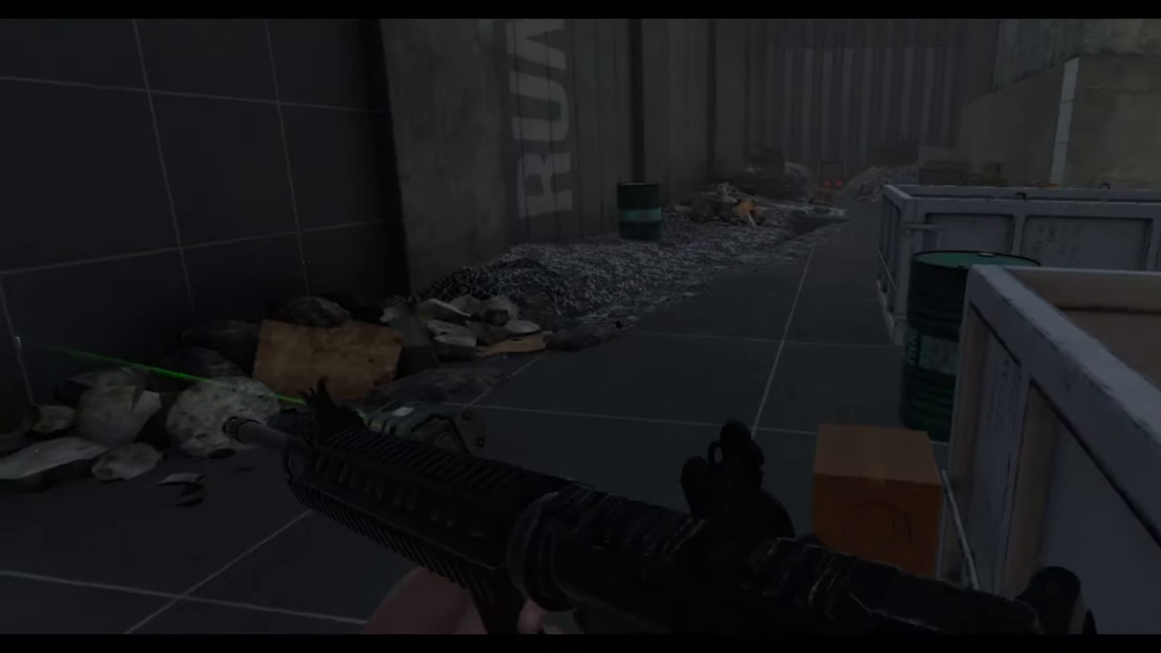